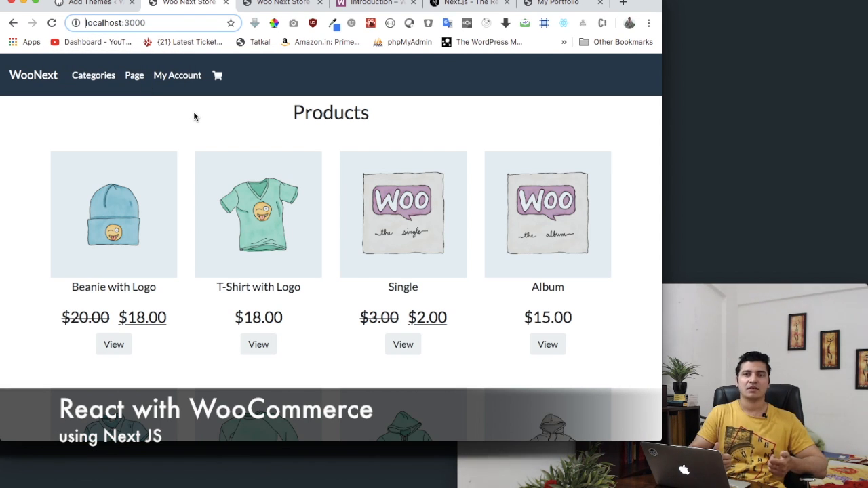
# Step: Show the WooCommerce REST API introduction listing versions v3, v2 and v1 with their requirements
pyautogui.scroll(-3)
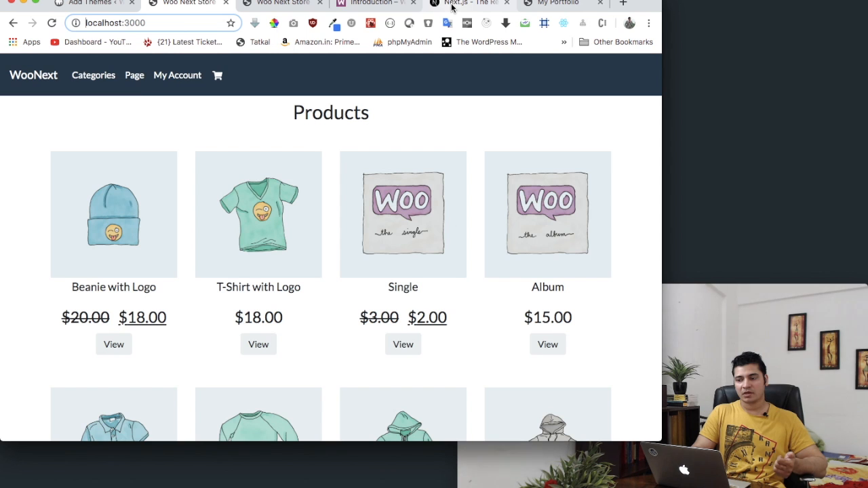
pyautogui.click(373, 4)
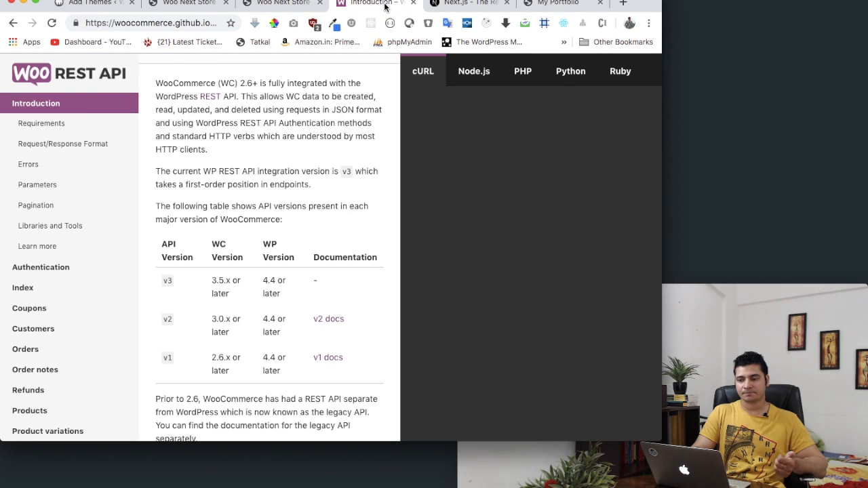
pyautogui.scroll(-3)
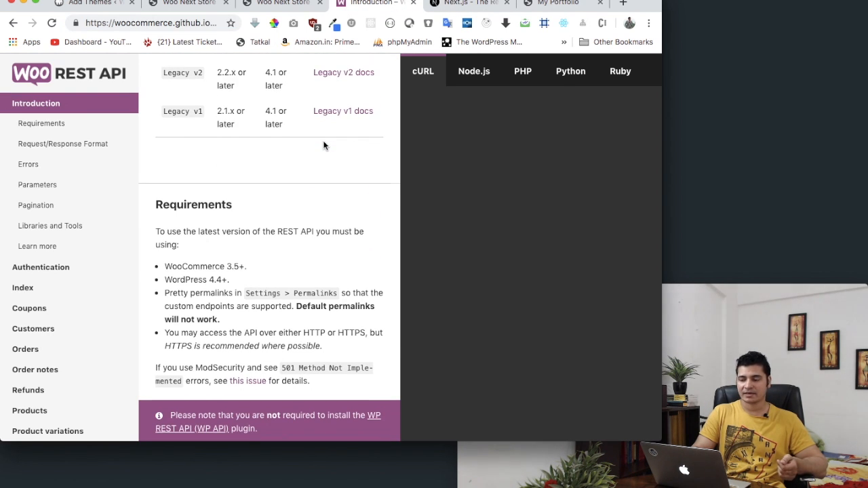
pyautogui.scroll(3)
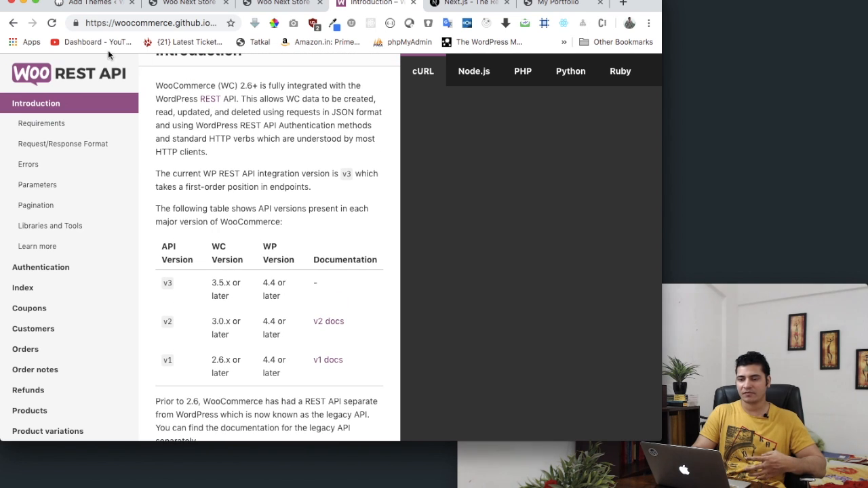
pyautogui.click(88, 3)
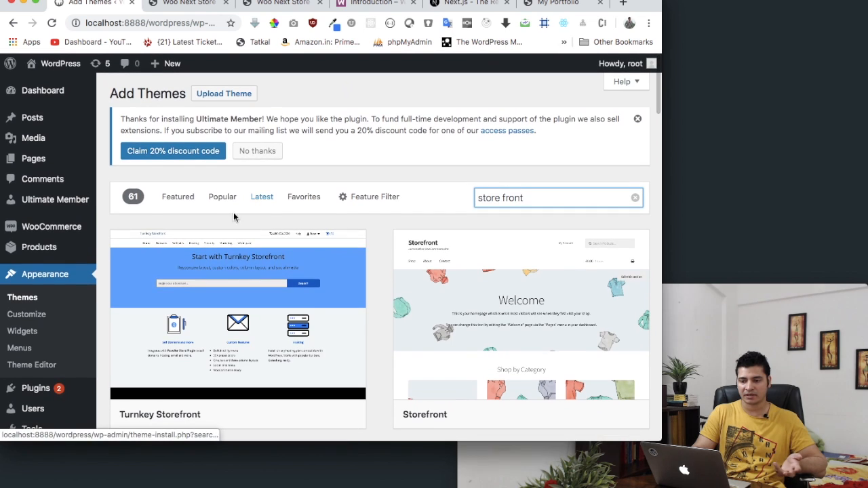
pyautogui.moveTo(521, 312)
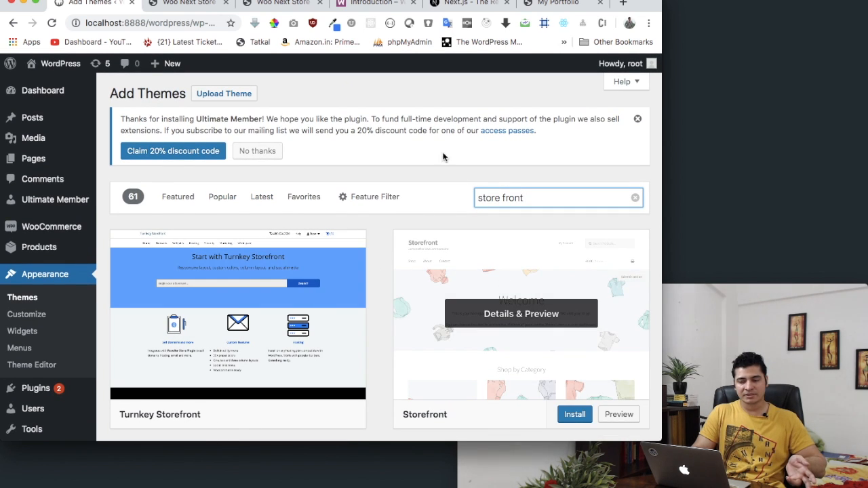
pyautogui.click(371, 3)
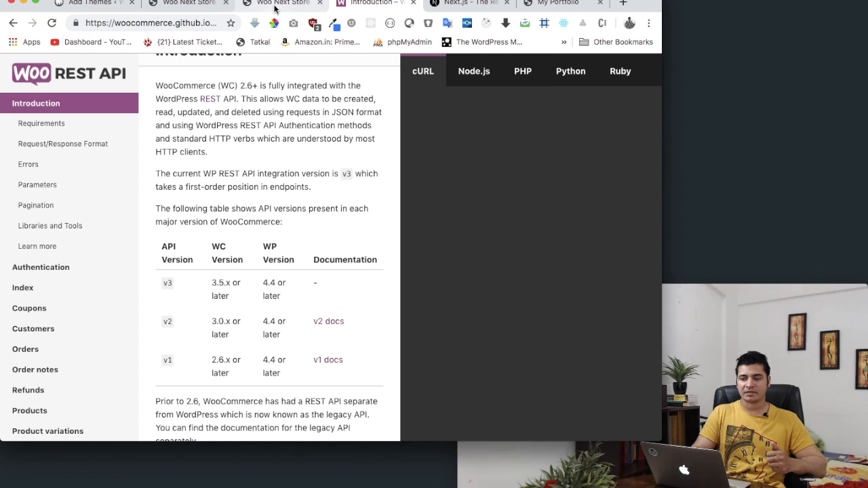
# Step: Switch to the Woo Next Store tab showing the localhost:3000 Products grid
pyautogui.click(189, 3)
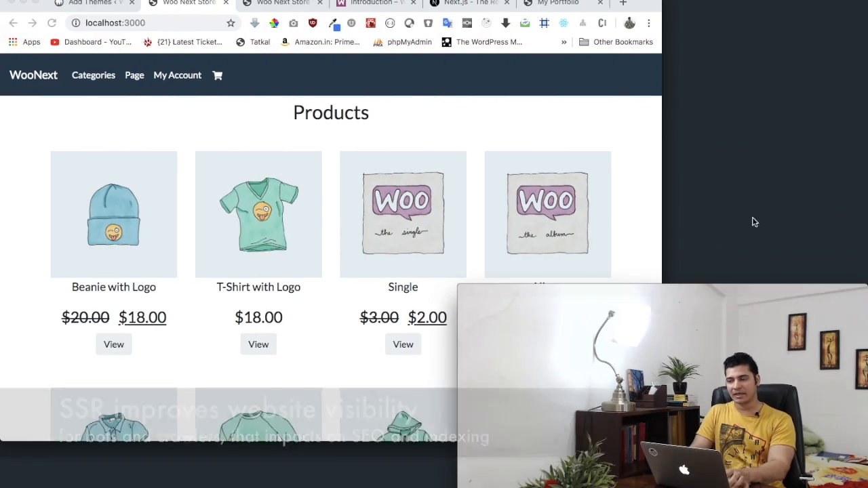
# Step: Expand the portfolio's div#root in DevTools Elements, then compare with its empty root div in view-source
pyautogui.click(556, 3)
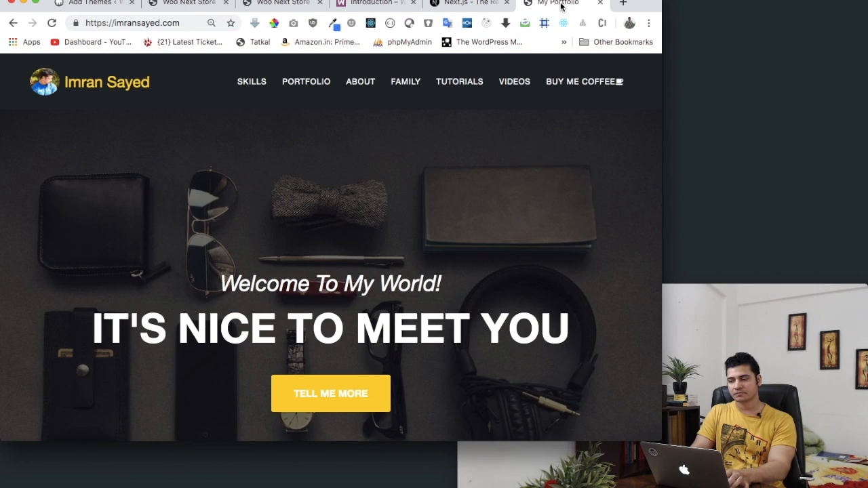
pyautogui.moveTo(416, 187)
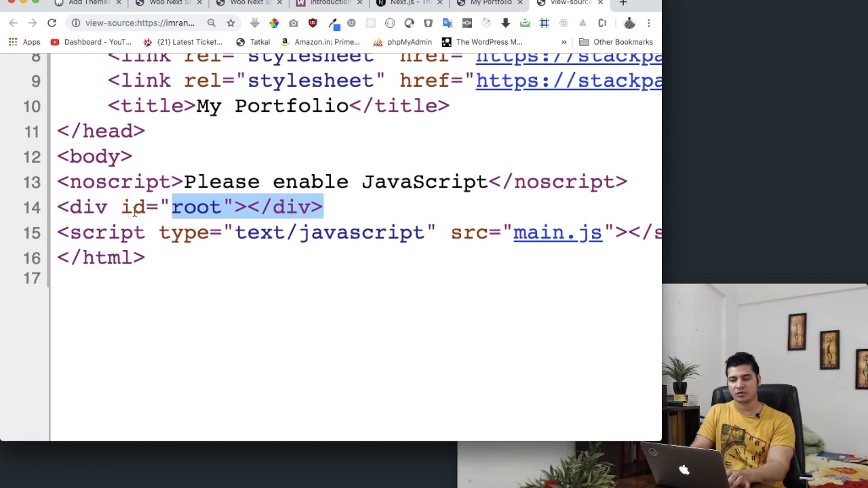
pyautogui.click(488, 4)
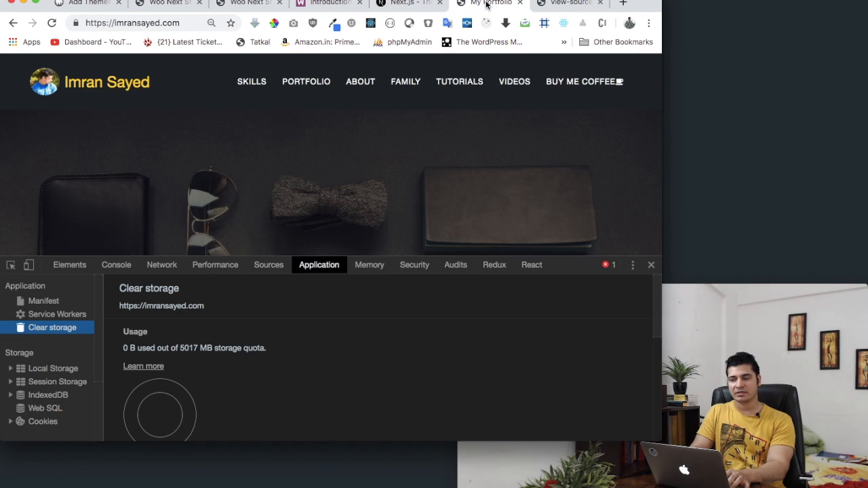
pyautogui.click(69, 264)
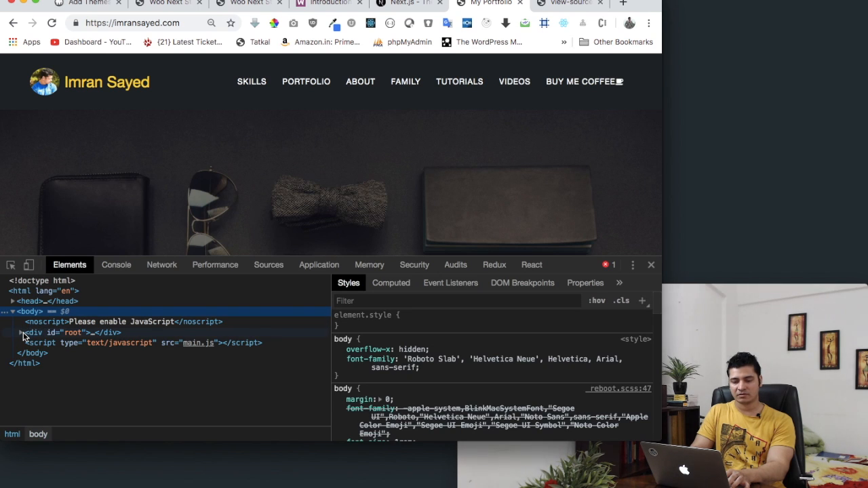
pyautogui.click(20, 332)
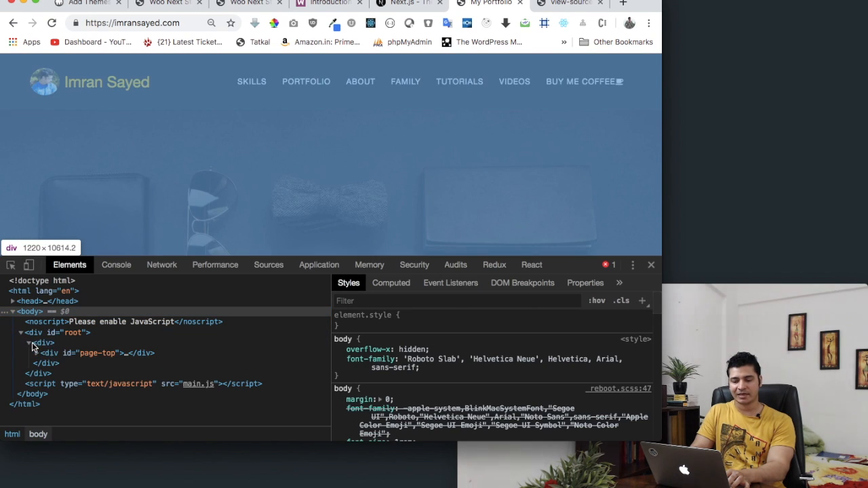
pyautogui.click(88, 352)
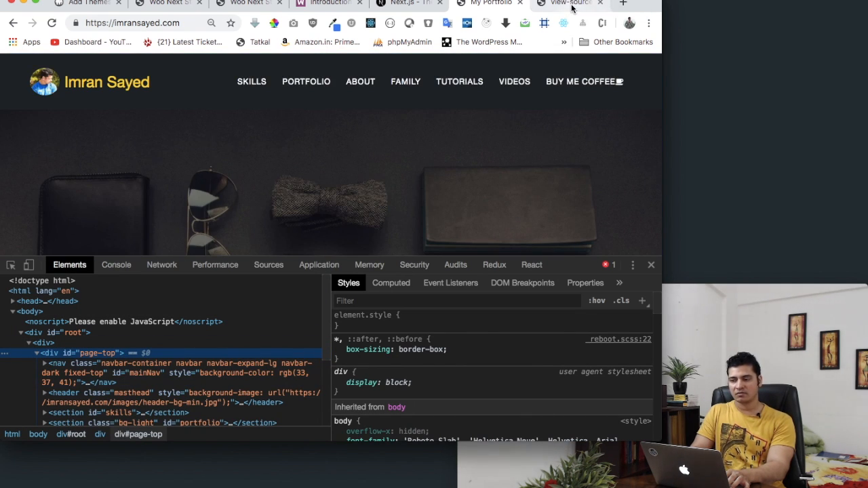
pyautogui.click(569, 4)
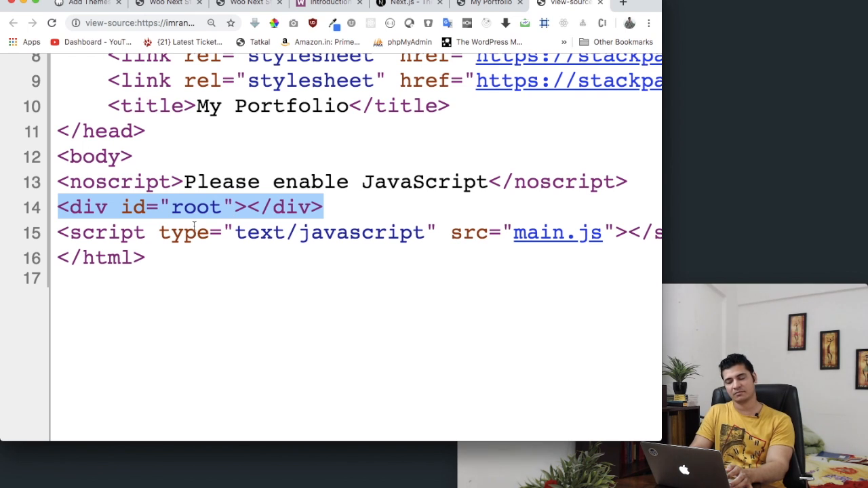
pyautogui.moveTo(239, 215)
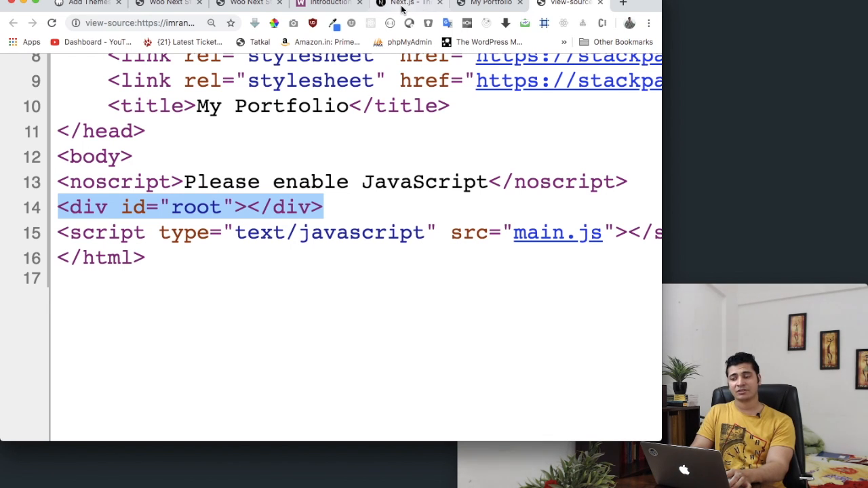
# Step: Scroll through the nextjs.org homepage sections and features
pyautogui.click(407, 3)
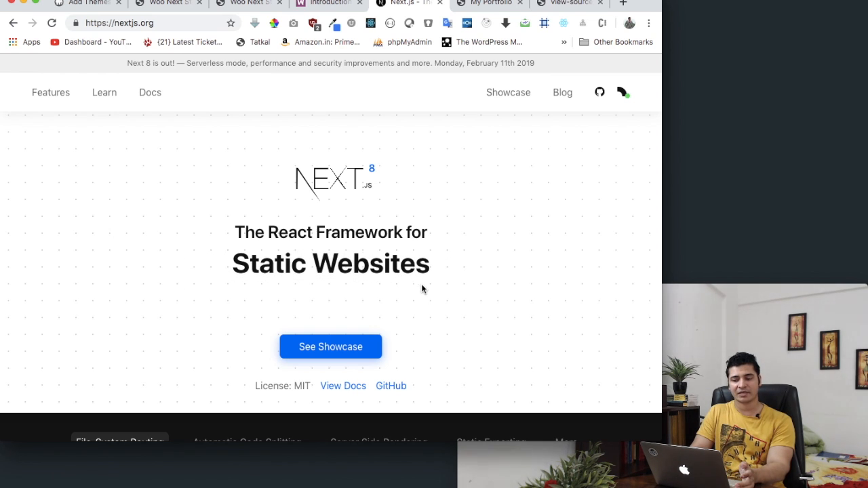
pyautogui.scroll(-3)
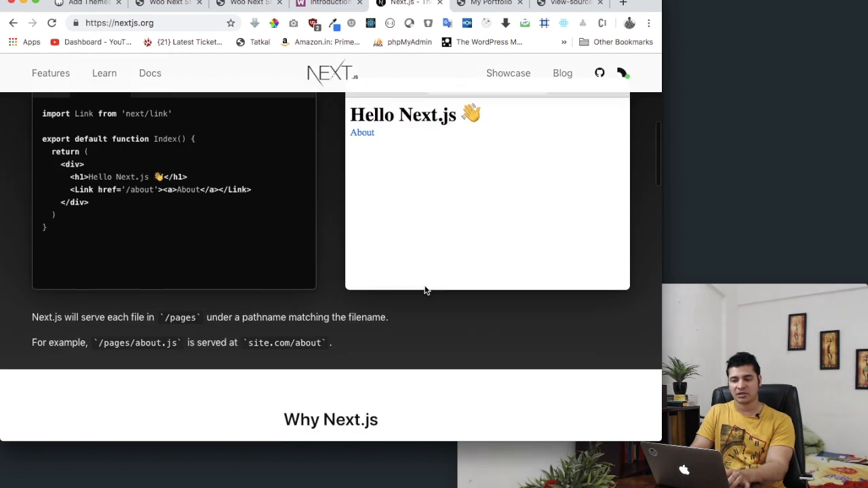
pyautogui.scroll(-3)
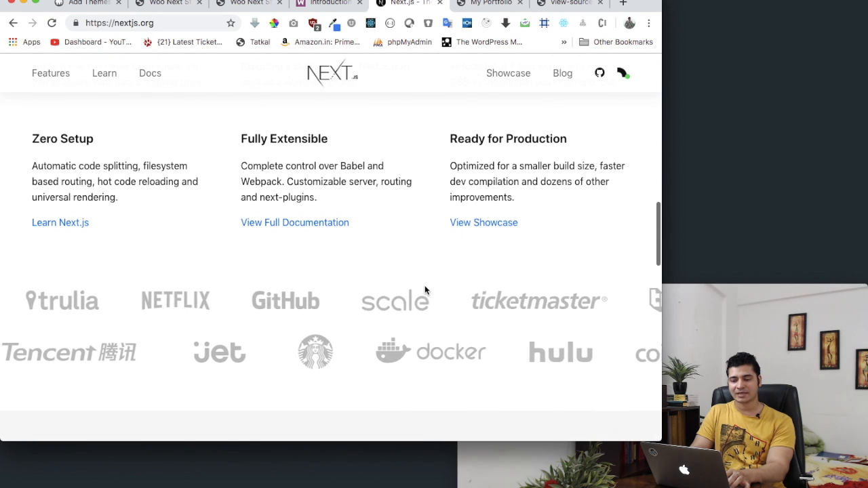
pyautogui.scroll(-3)
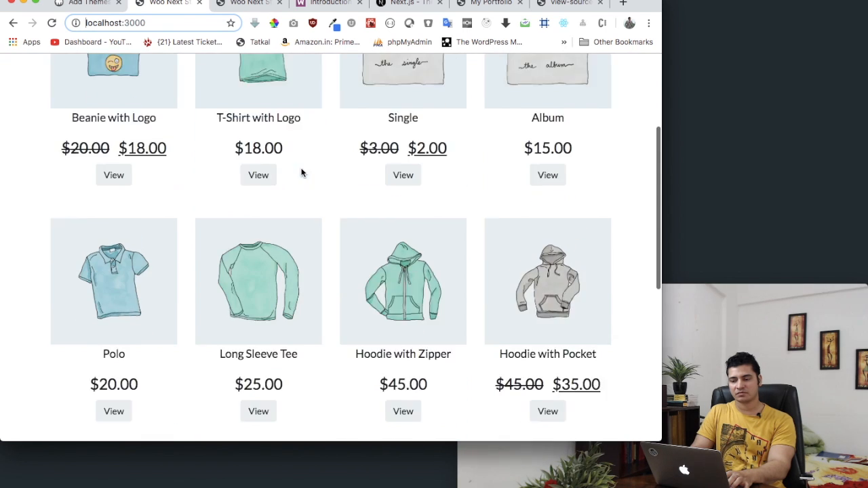
# Step: Open the T-Shirt with Logo page showing its $18.00 price, gray option and stock status
pyautogui.scroll(3)
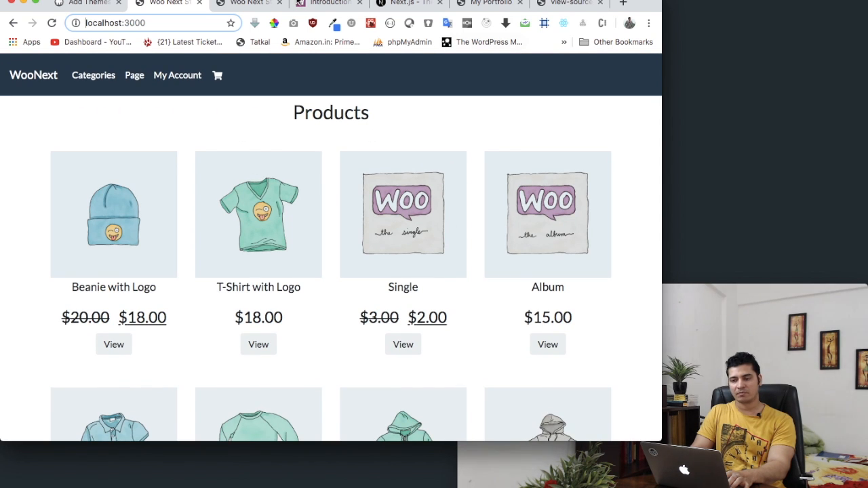
pyautogui.click(259, 344)
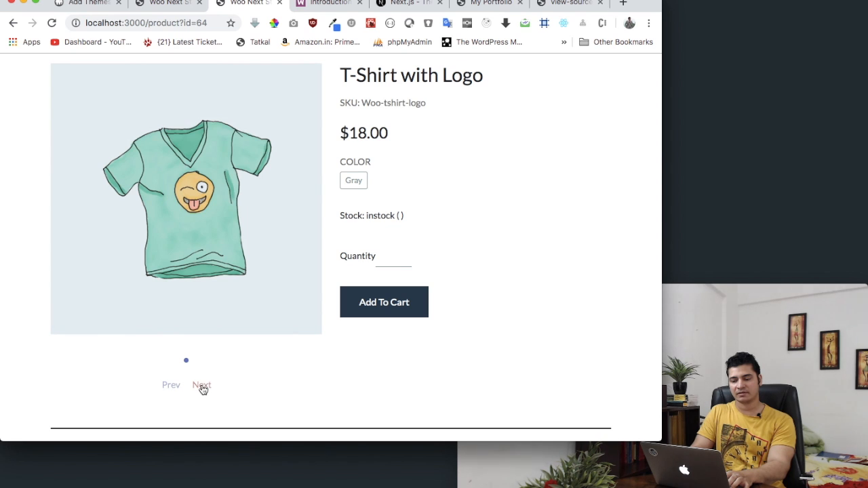
pyautogui.scroll(-3)
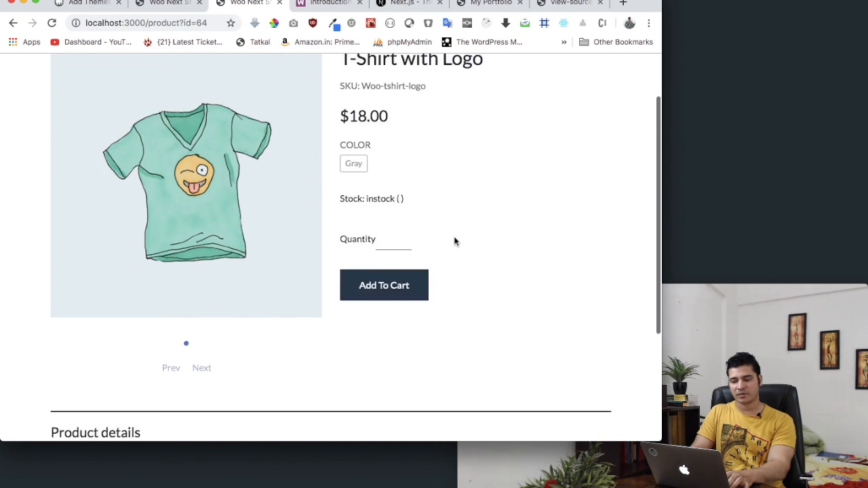
pyautogui.scroll(3)
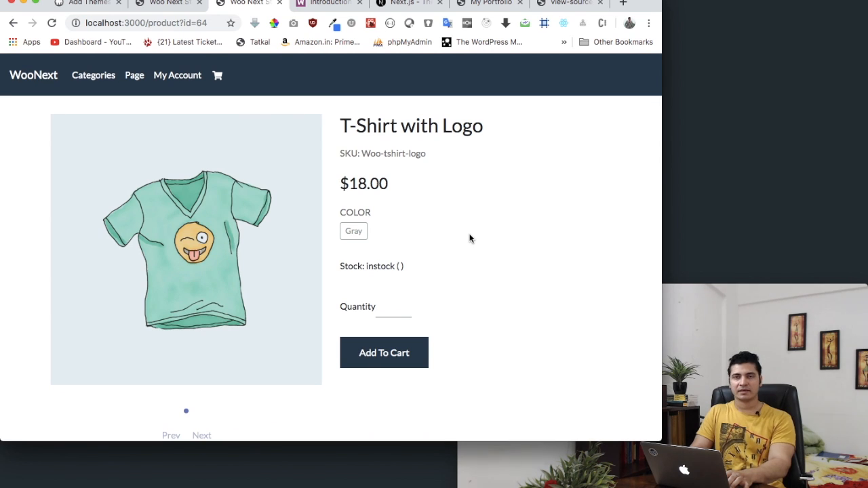